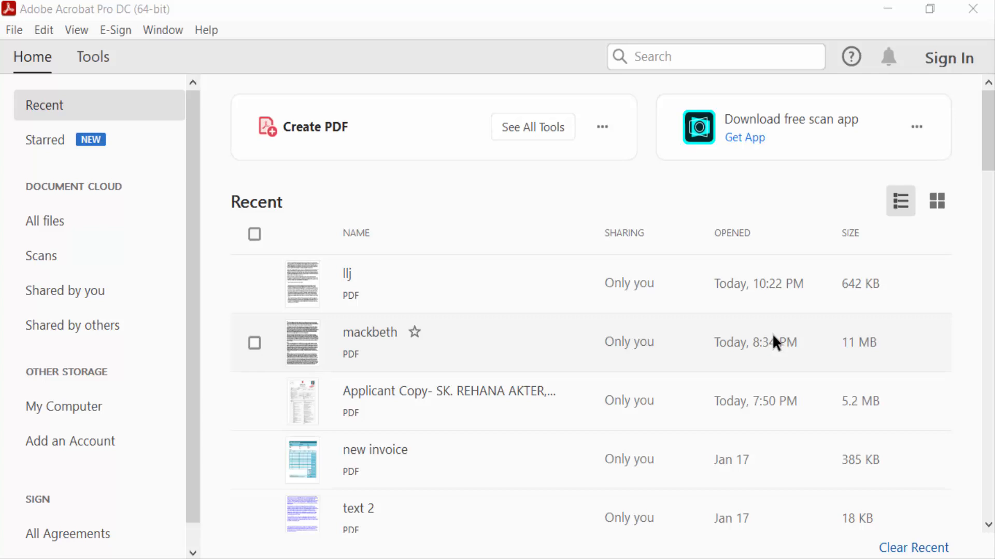
mouse_move(348, 286)
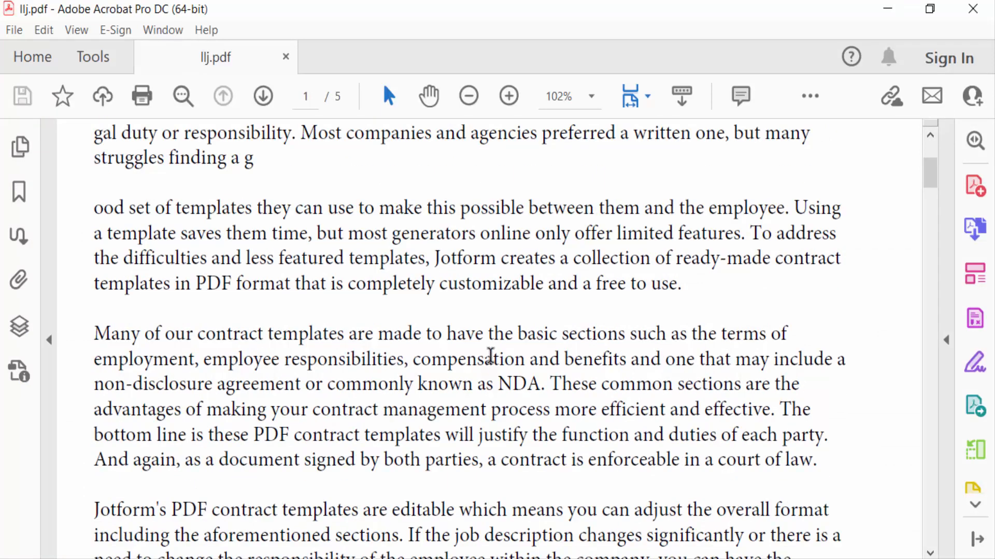
Step: Open the llj.pdf contract from the Home tab's Recent list
scroll("up", 3)
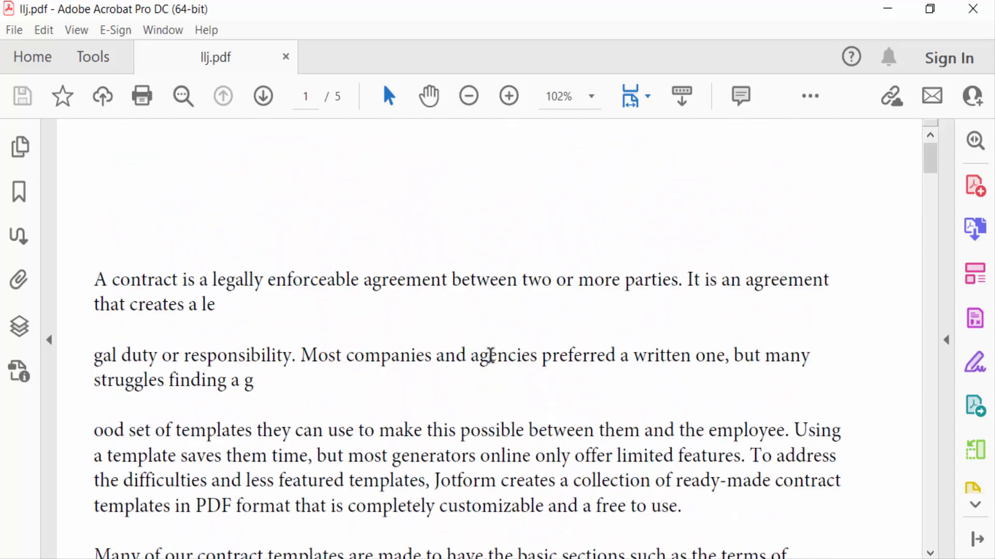
Step: Zoom the page view to 75% and enter Edit PDF mode
left_click(589, 96)
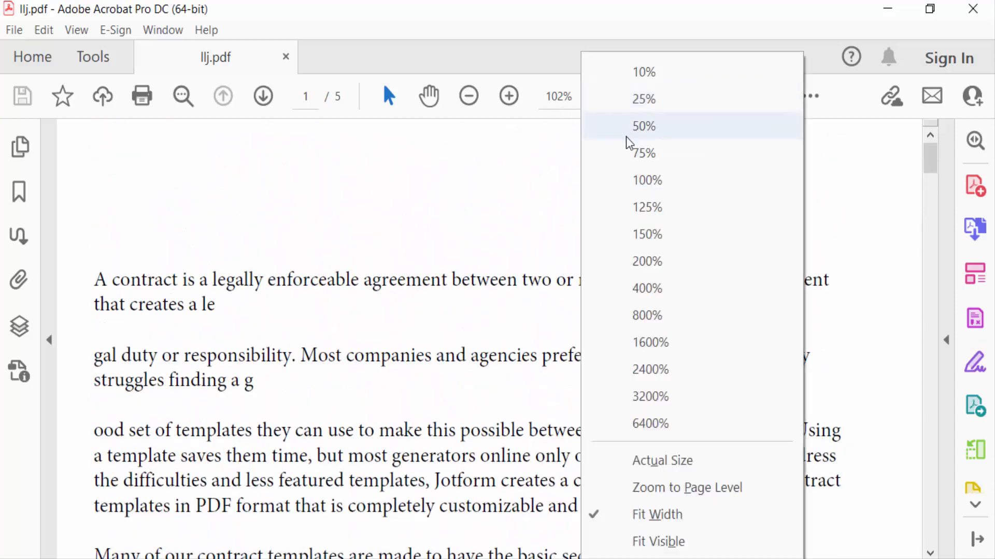
left_click(643, 153)
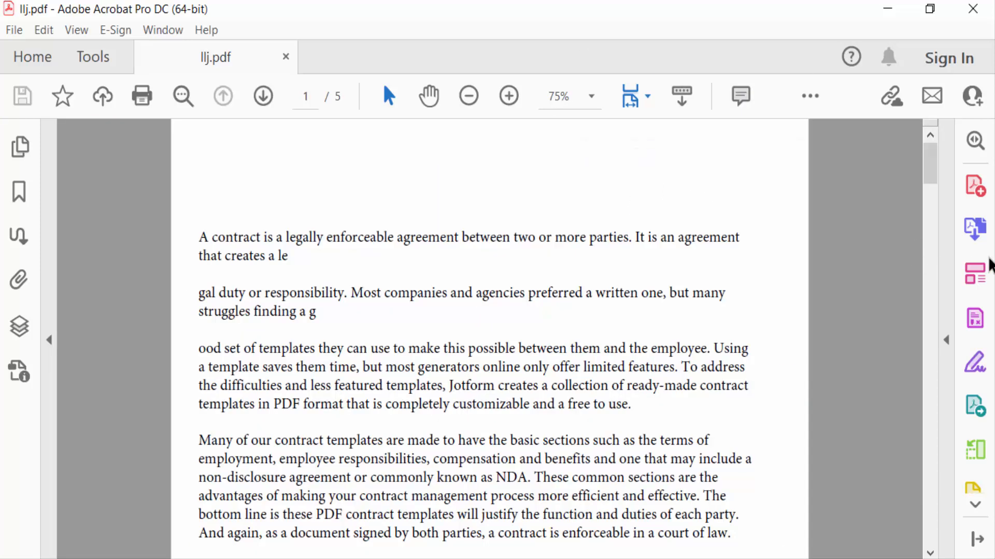
left_click(974, 274)
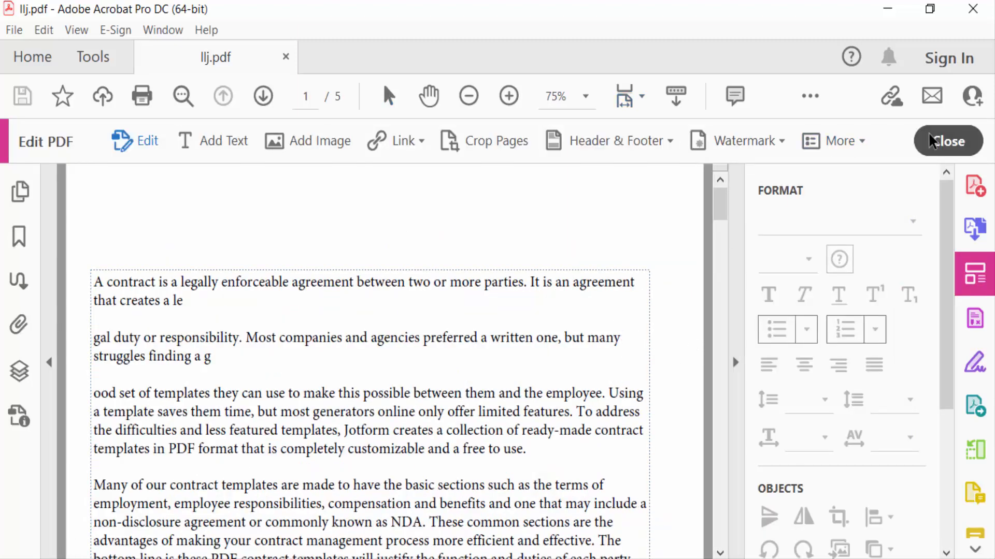
left_click(947, 141)
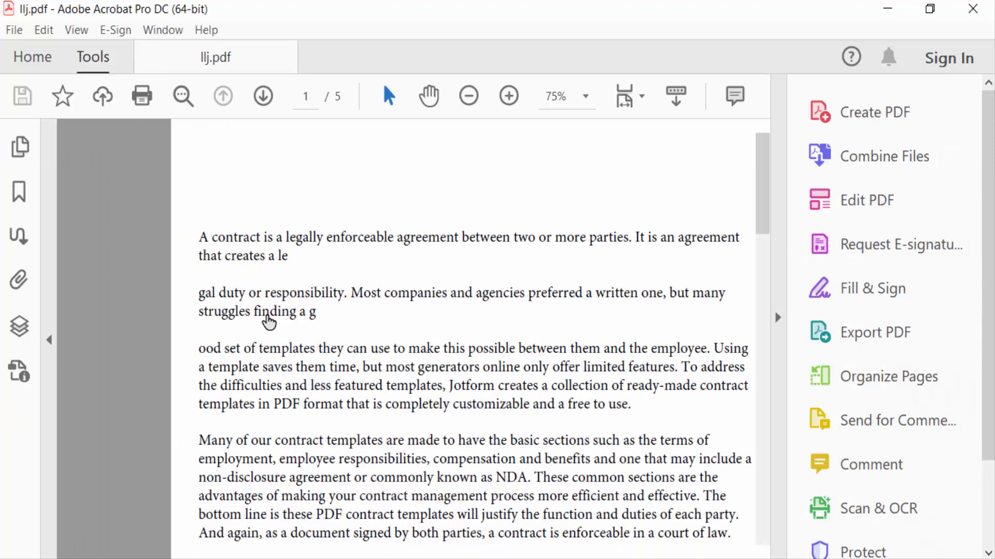
left_click(93, 57)
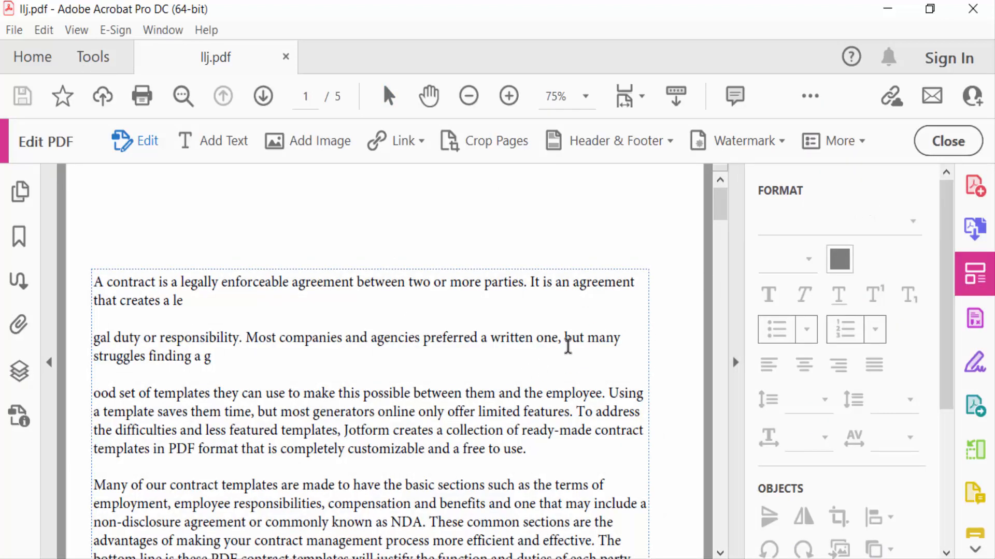
scroll("down", 3)
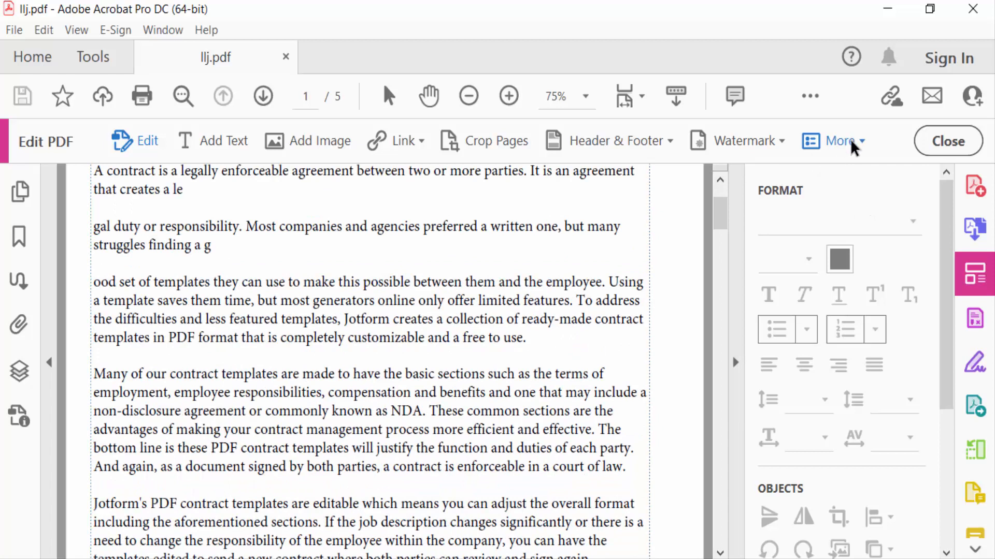
Step: Start Bates Numbering > Add and confirm the contract as the file to number
left_click(837, 141)
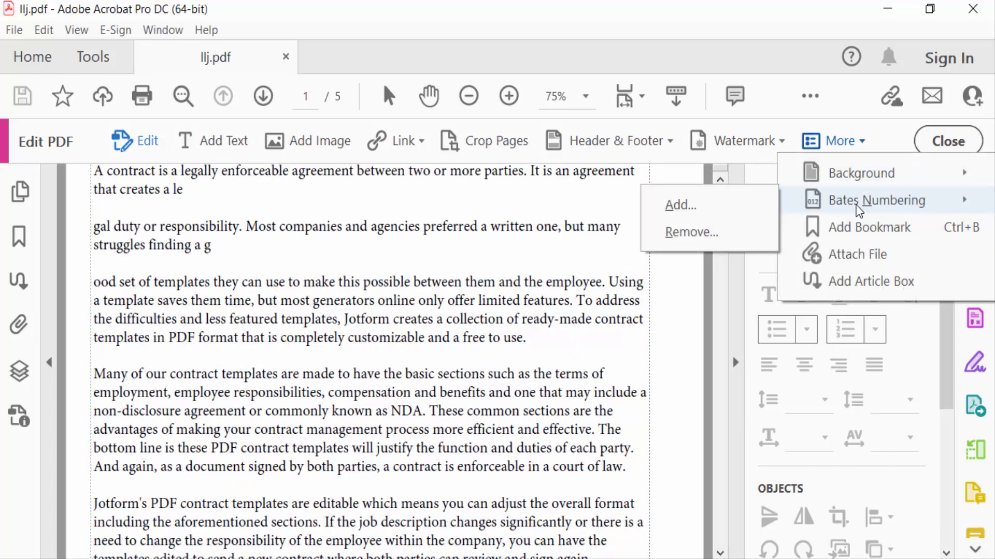
mouse_move(680, 206)
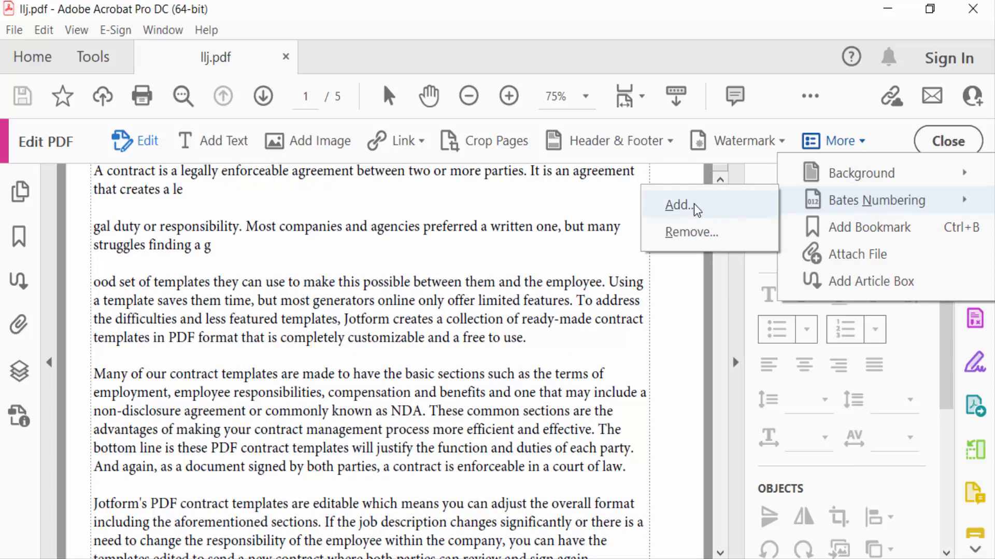
left_click(679, 205)
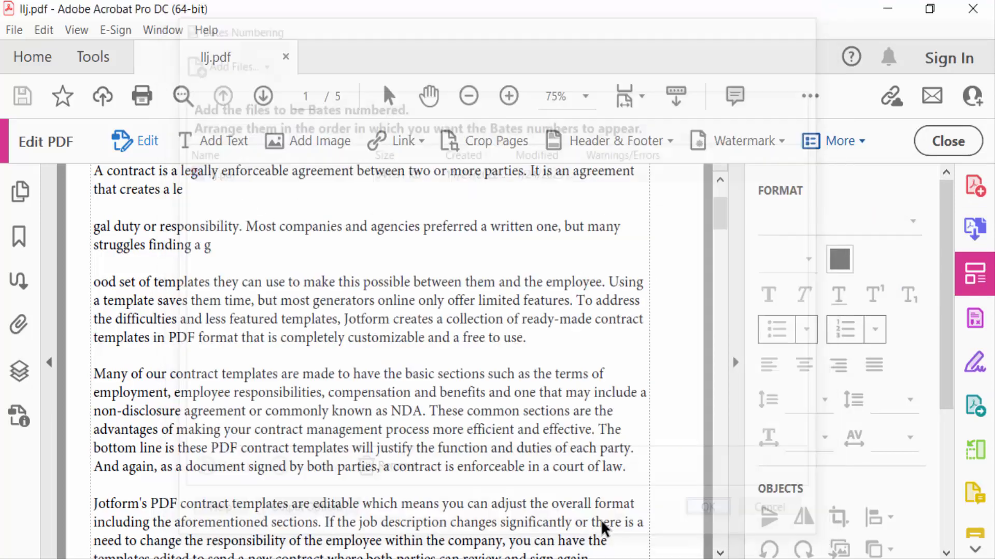
left_click(610, 141)
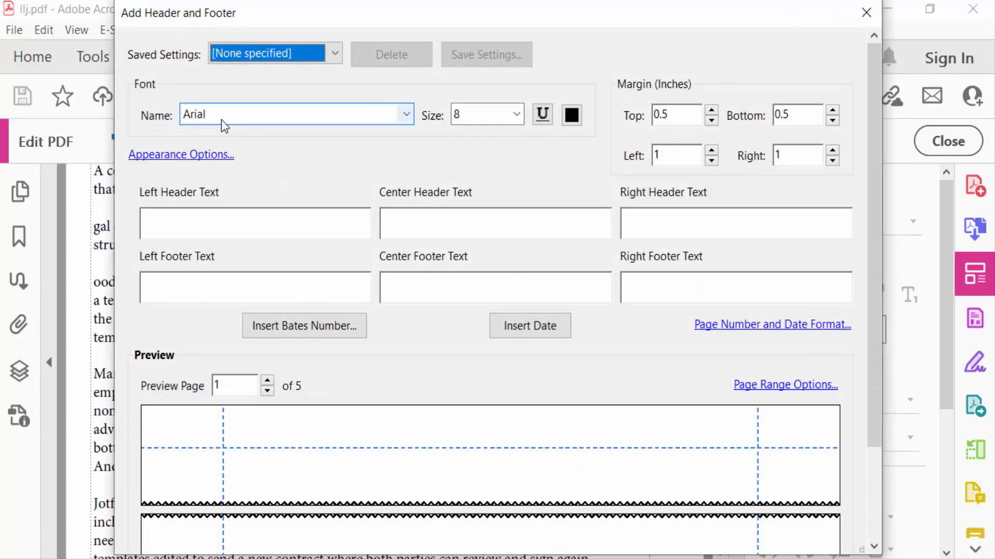
Step: Set the header font to Arial Bold & Italic, size 18, for the Bates number
left_click(405, 115)
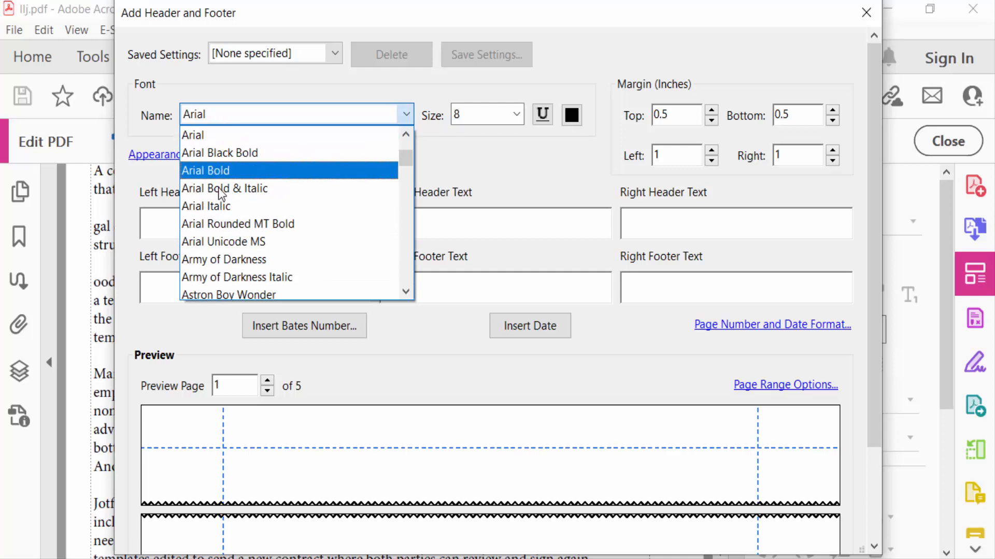
left_click(224, 189)
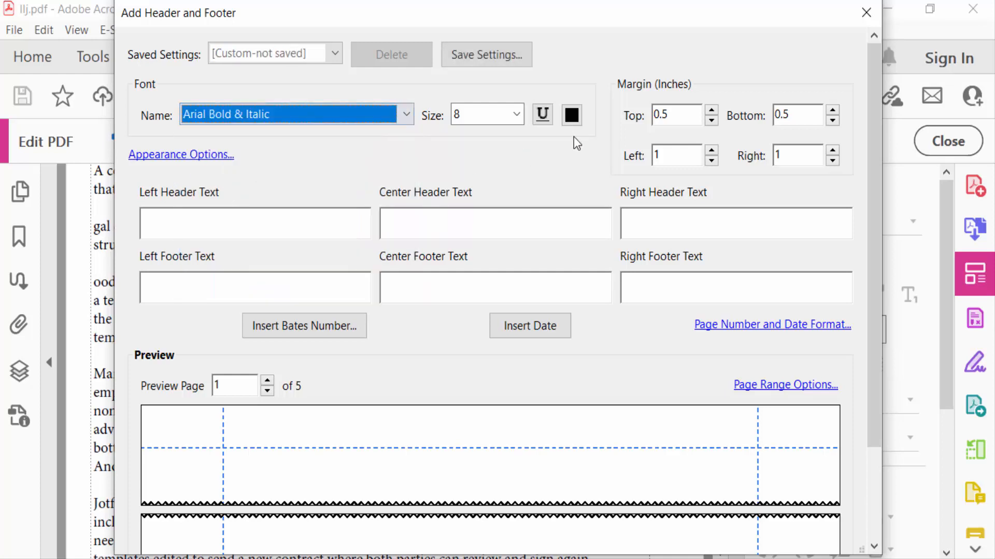
left_click(514, 115)
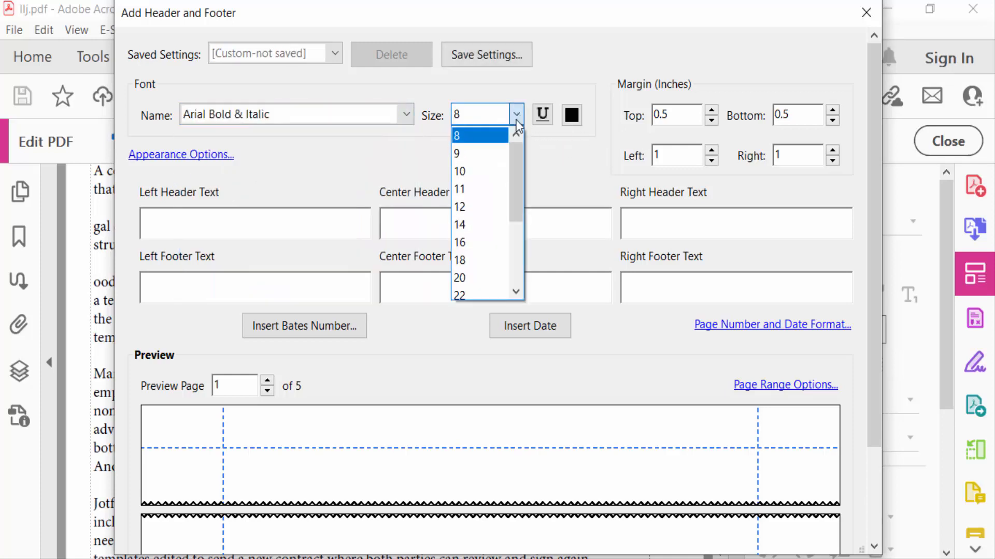
left_click(458, 260)
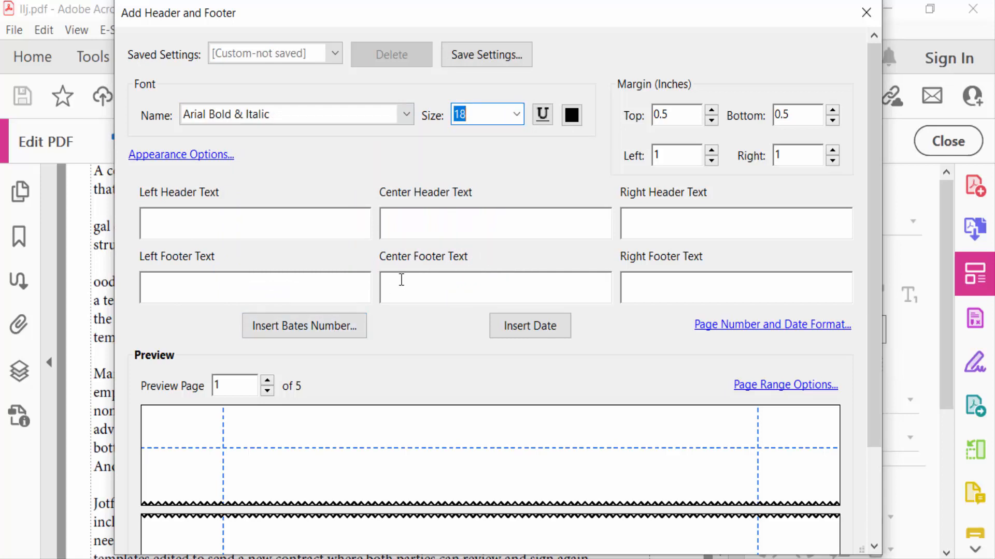
left_click(304, 326)
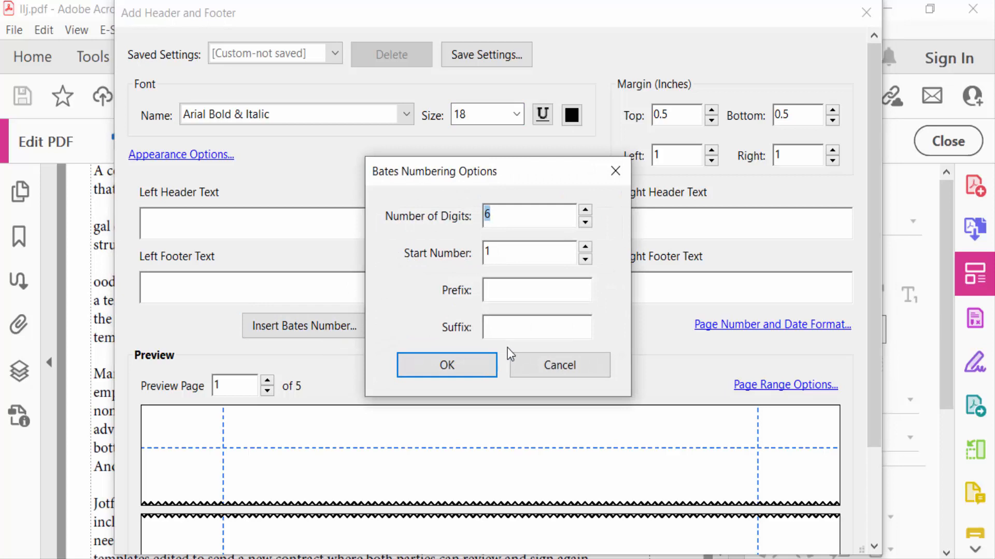
mouse_move(566, 216)
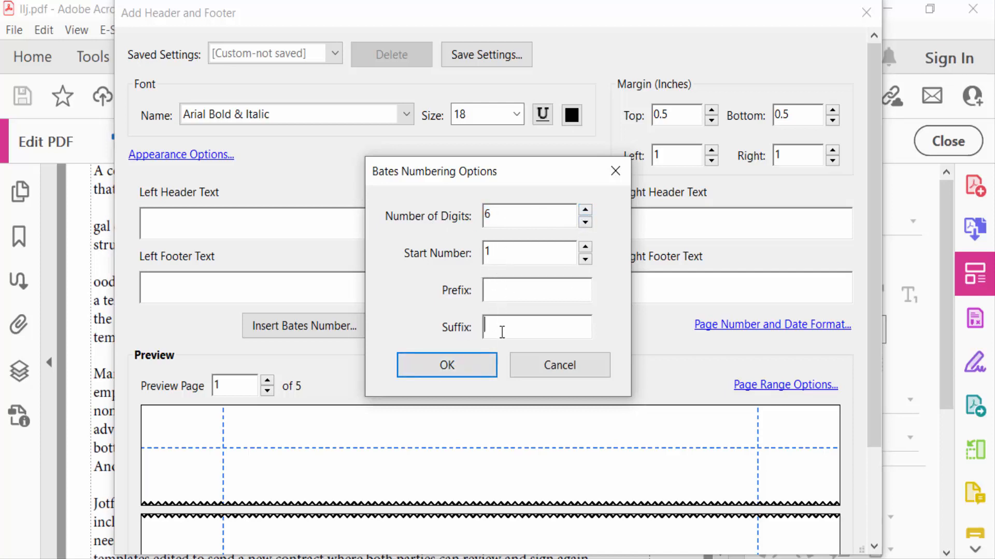
Step: Insert a 6-digit Bates number starting at 000001 in the left header and apply it
left_click(446, 364)
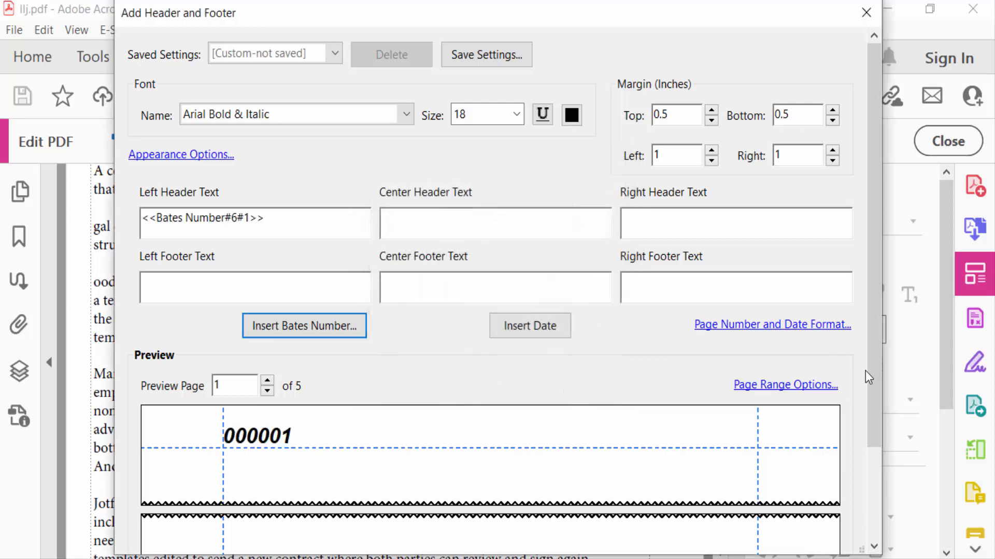
scroll("down", 3)
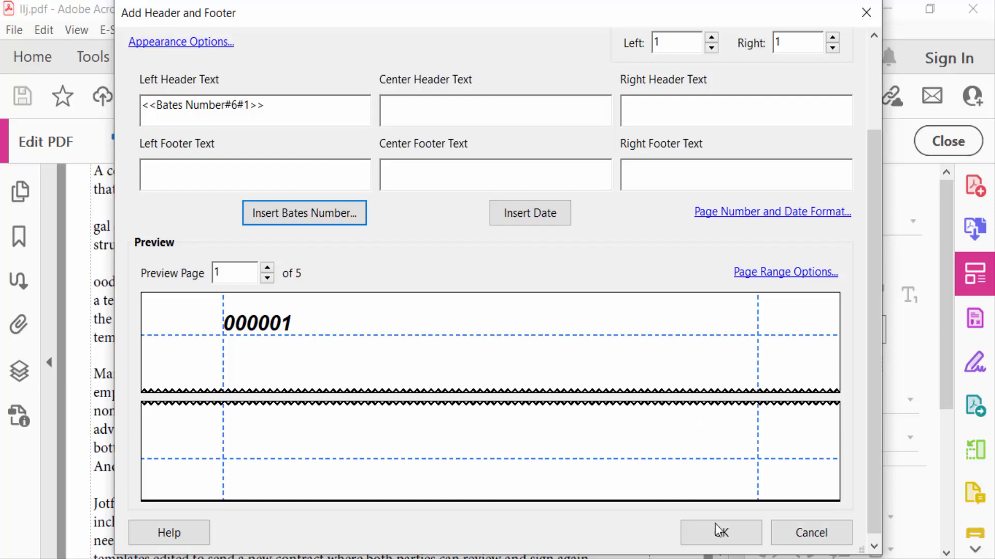
left_click(720, 532)
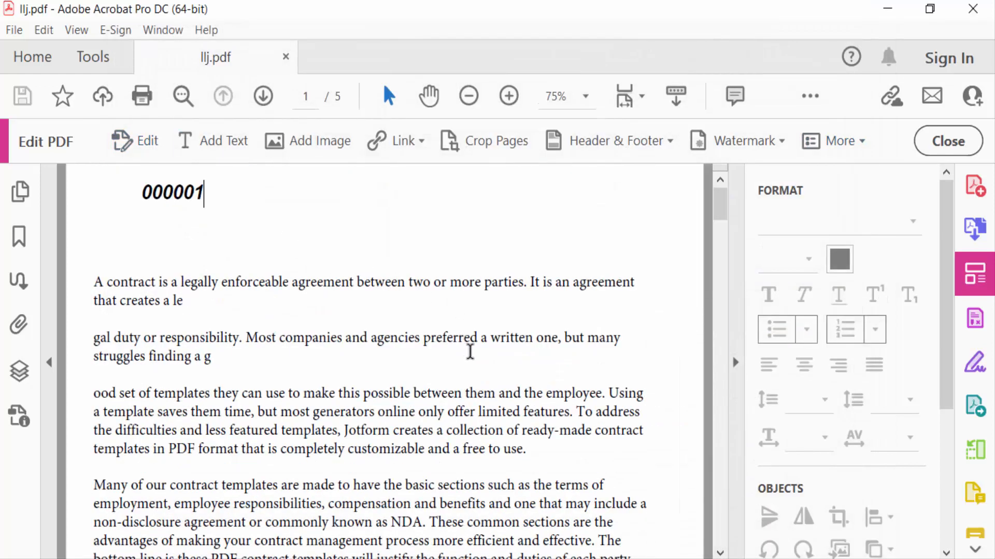
mouse_move(215, 202)
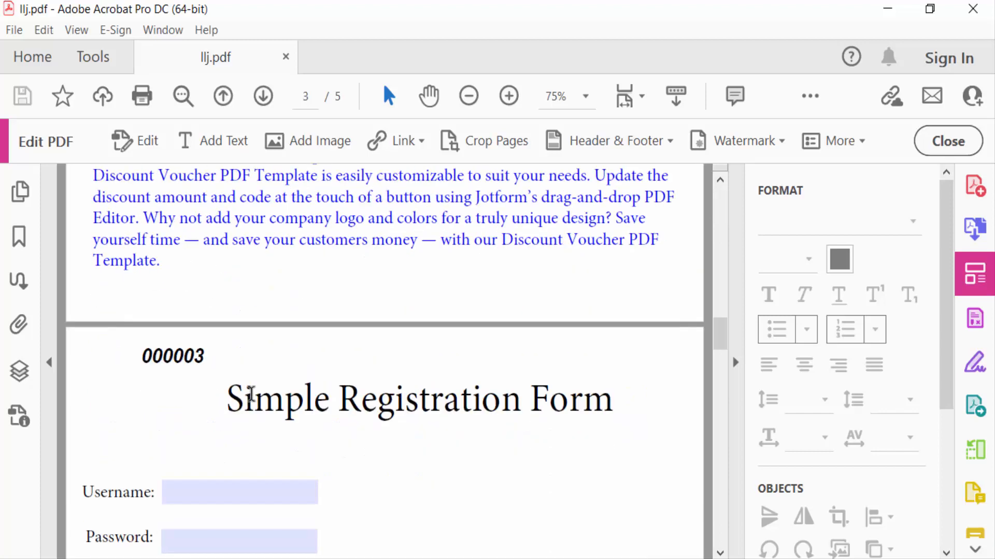
scroll("down", 3)
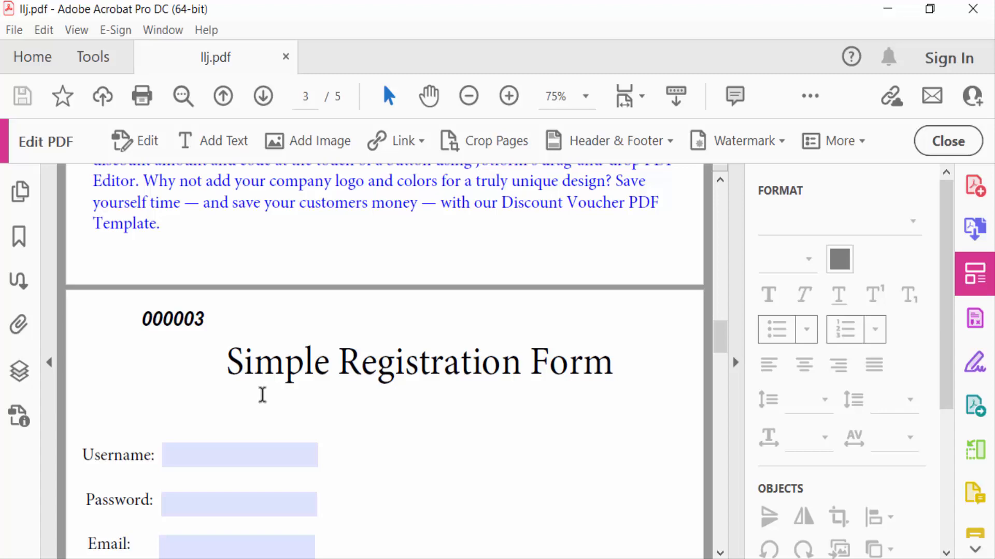
scroll("up", 3)
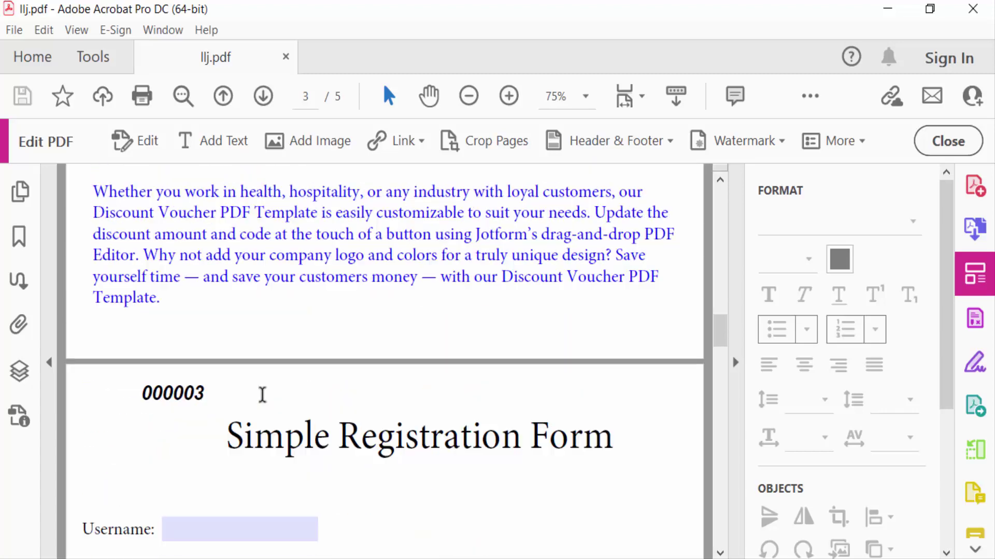